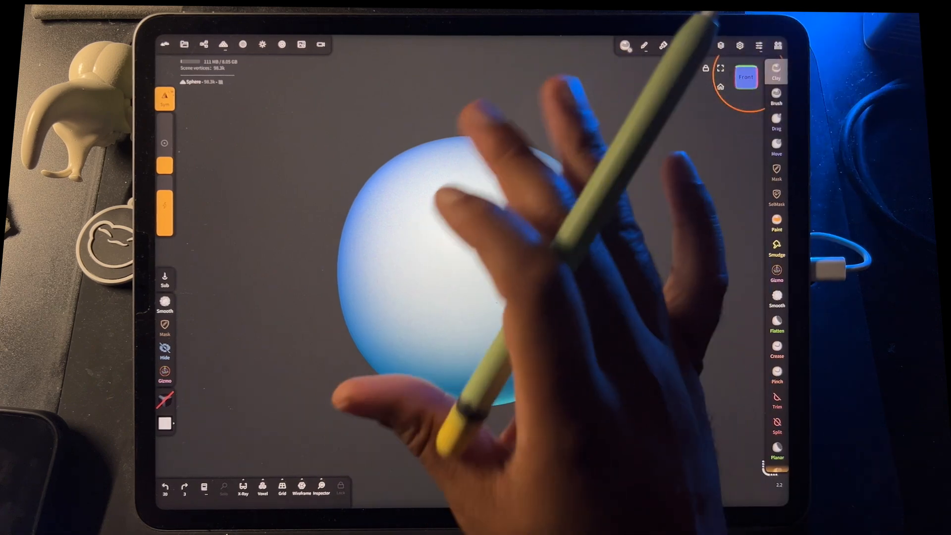
Step: Clone the sphere from the Scene panel and move the copy right with the Gizmo so they overlap
click(205, 45)
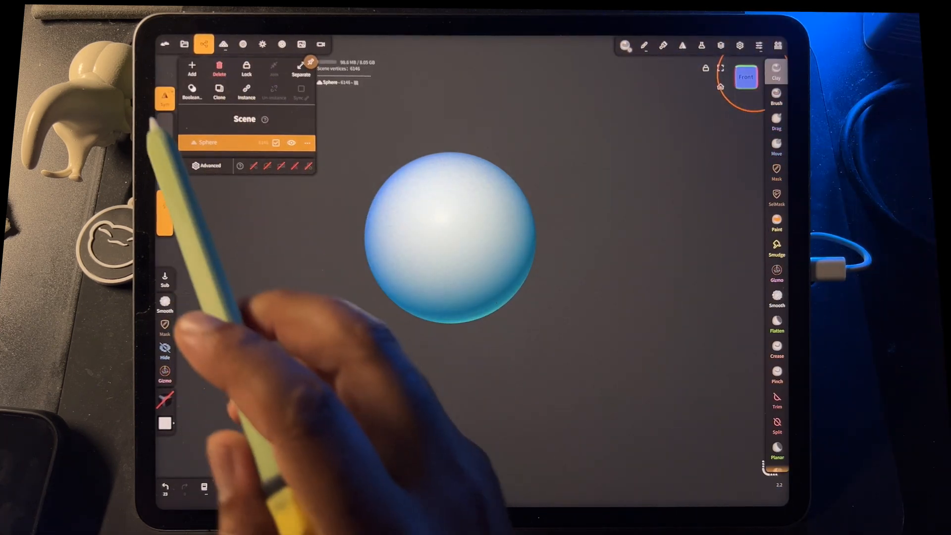
click(192, 68)
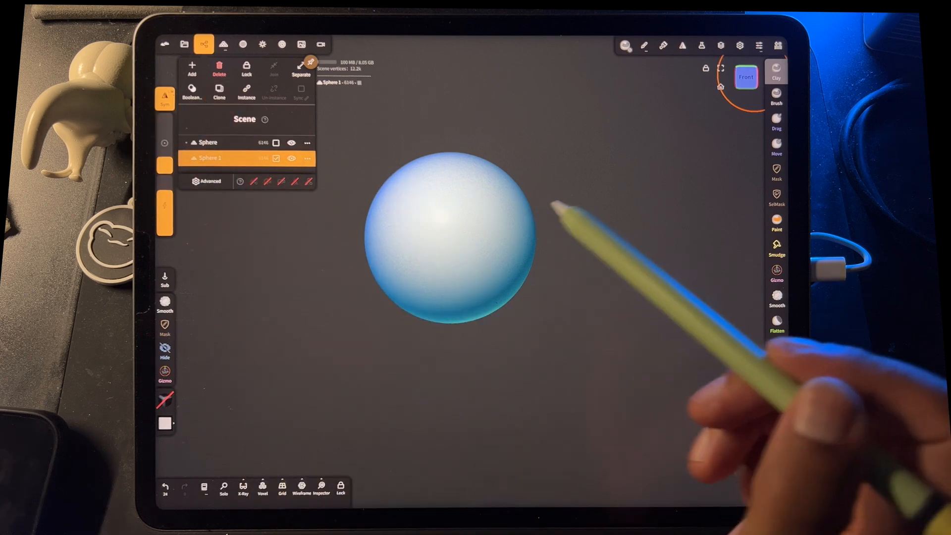
click(777, 45)
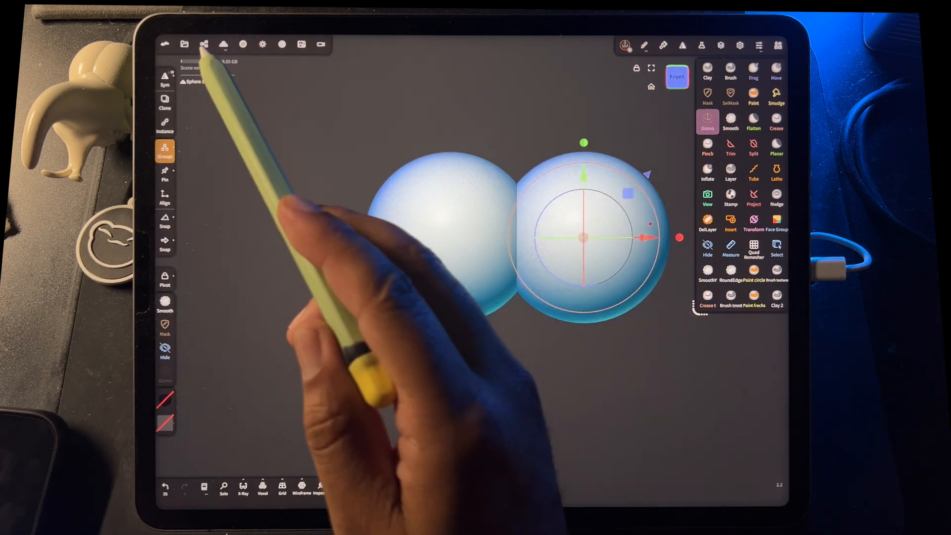
click(203, 45)
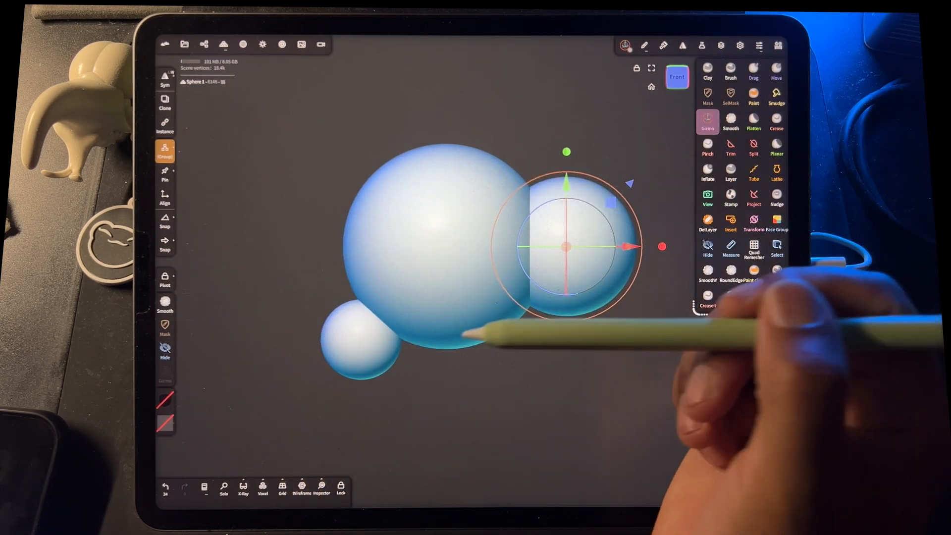
Step: Turn Smooth shading on in the Material panel for the overlapping spheres
click(239, 45)
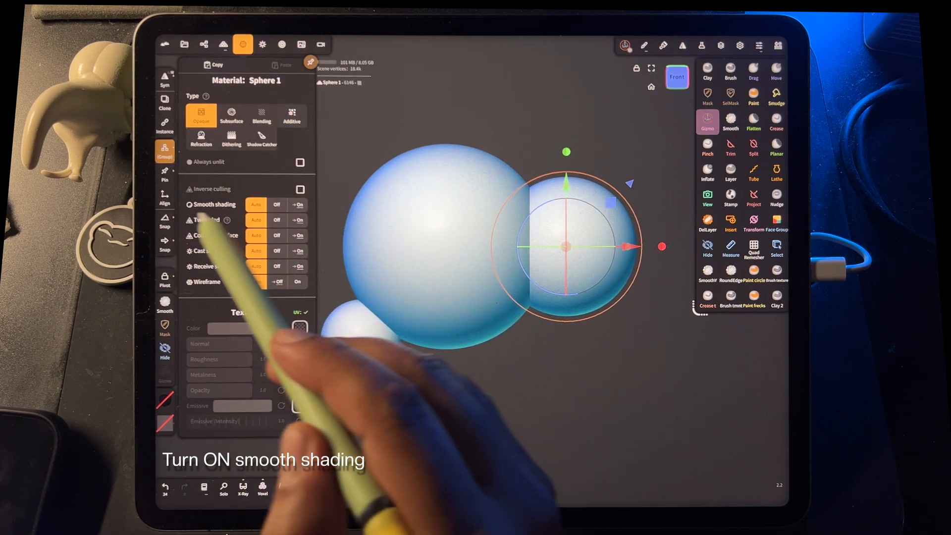
click(297, 204)
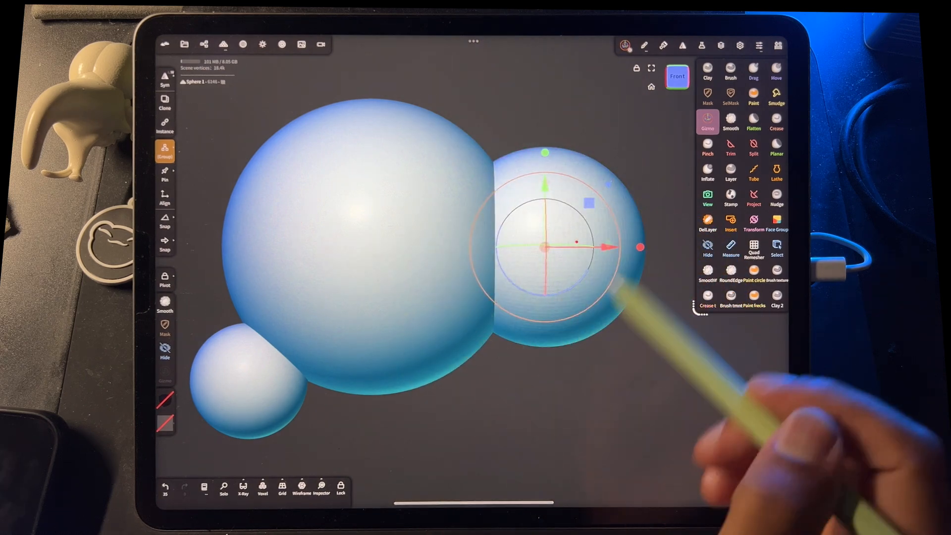
click(241, 44)
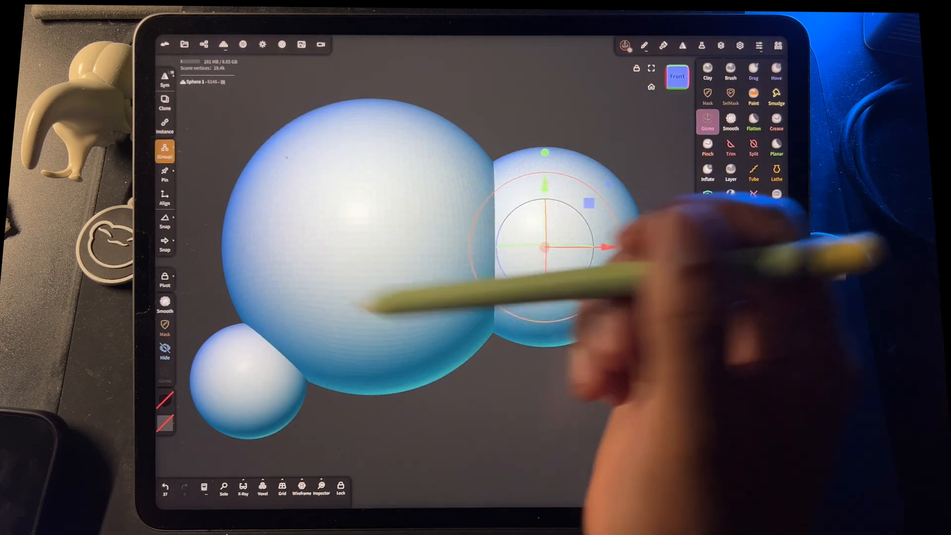
click(241, 44)
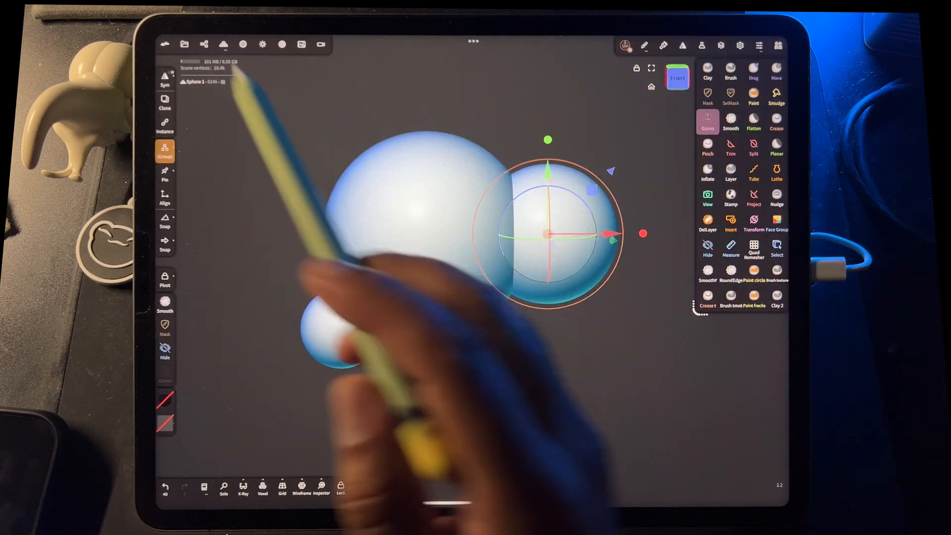
click(202, 45)
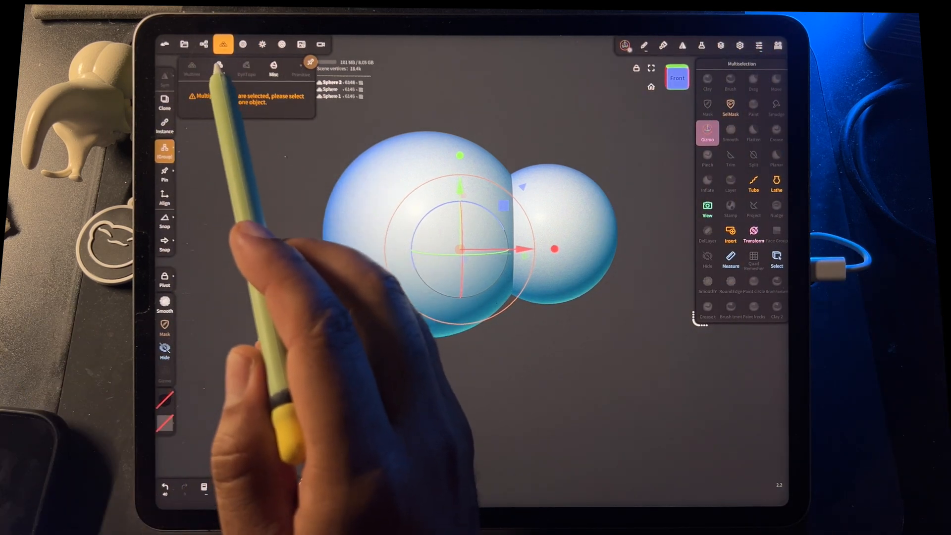
click(216, 67)
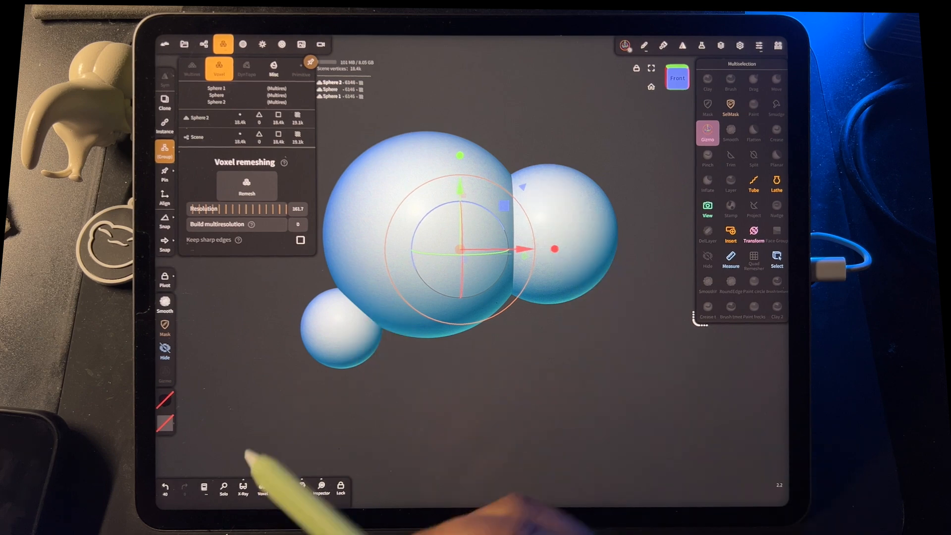
click(262, 487)
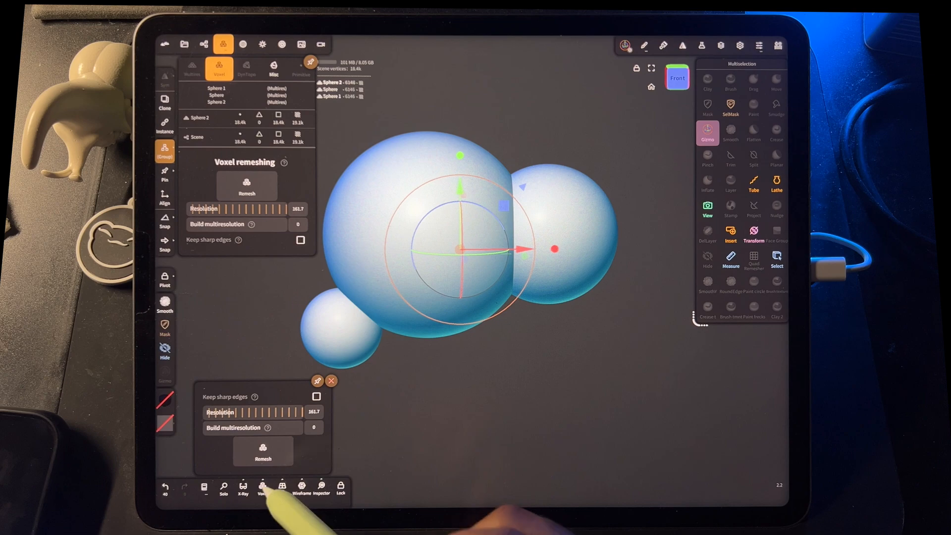
click(739, 46)
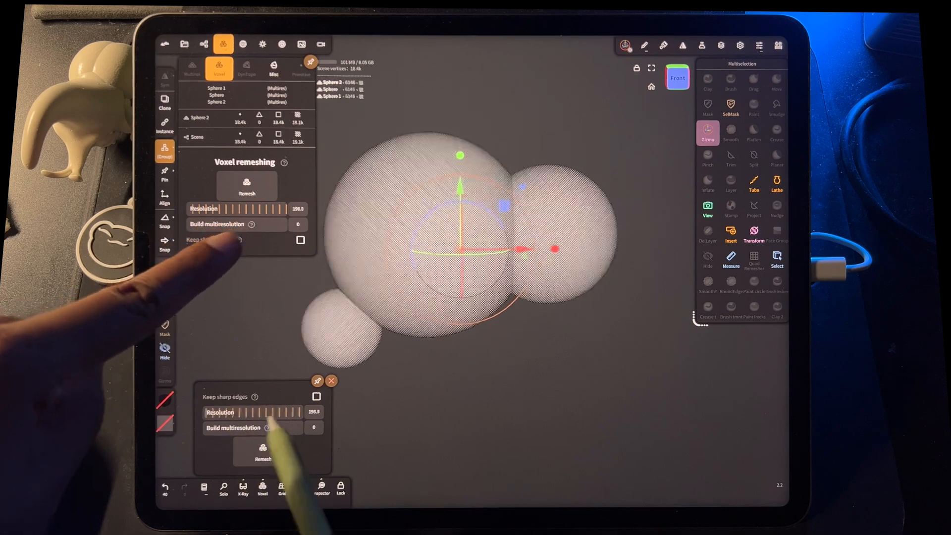
drag(285, 412, 261, 413)
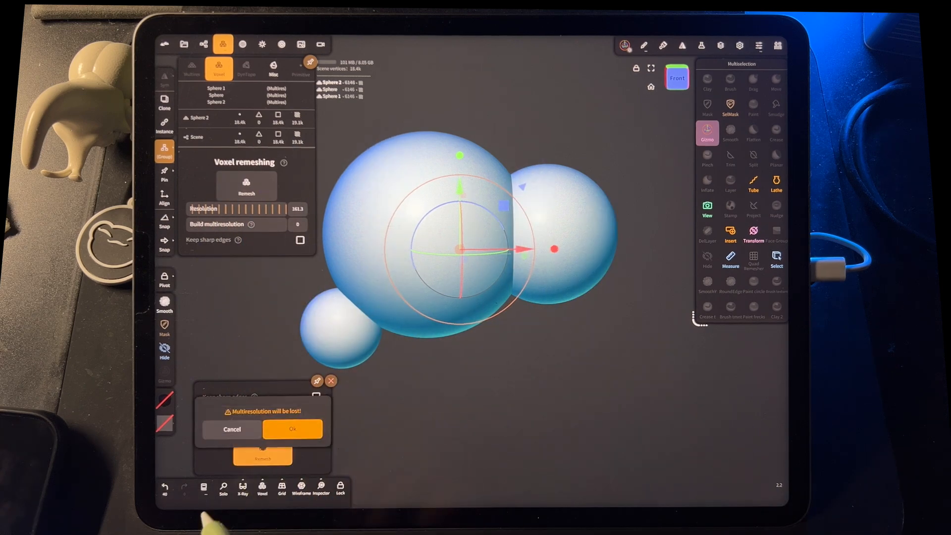
click(292, 429)
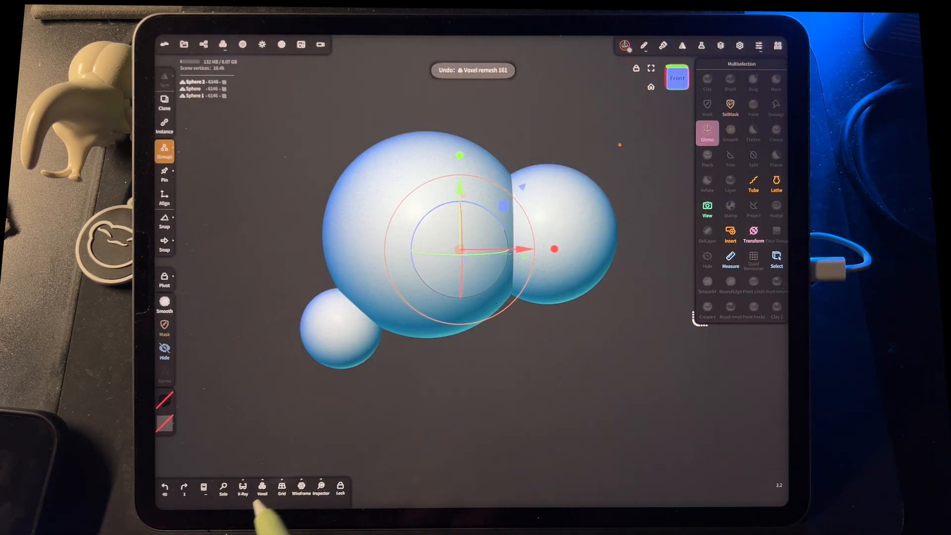
Step: Show the wireframe and confirm the multiresolution warning to voxel-remesh the three spheres into one blob
click(299, 490)
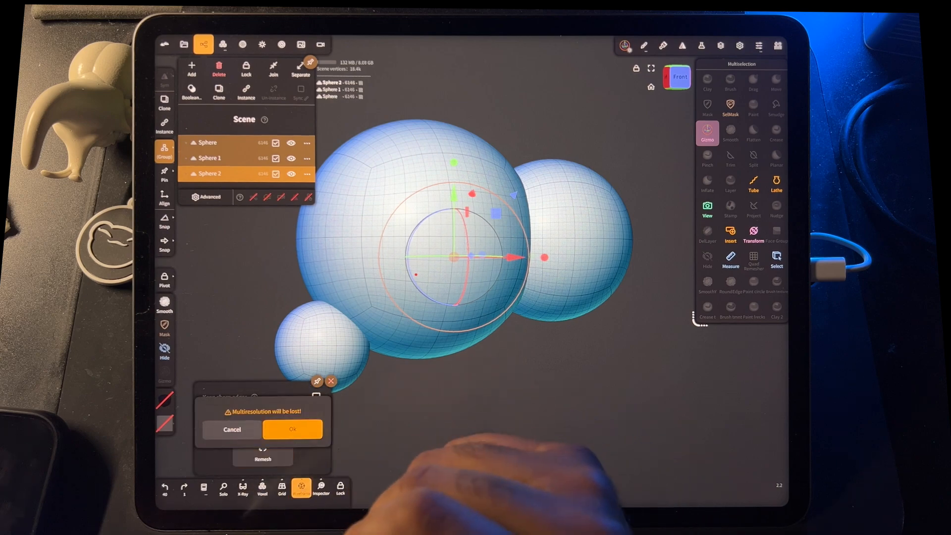
click(292, 429)
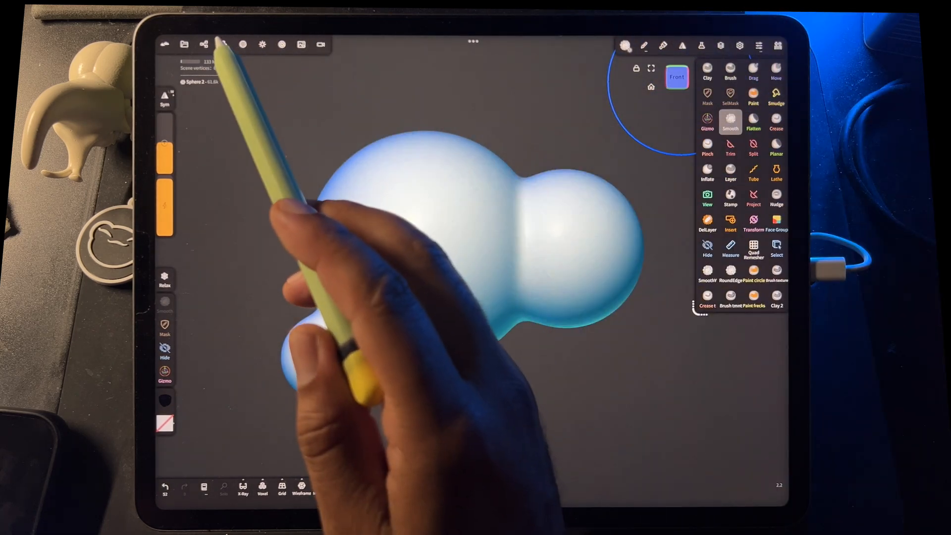
Step: Rename the merged blob to 'Cloud' from the Scene list
click(203, 45)
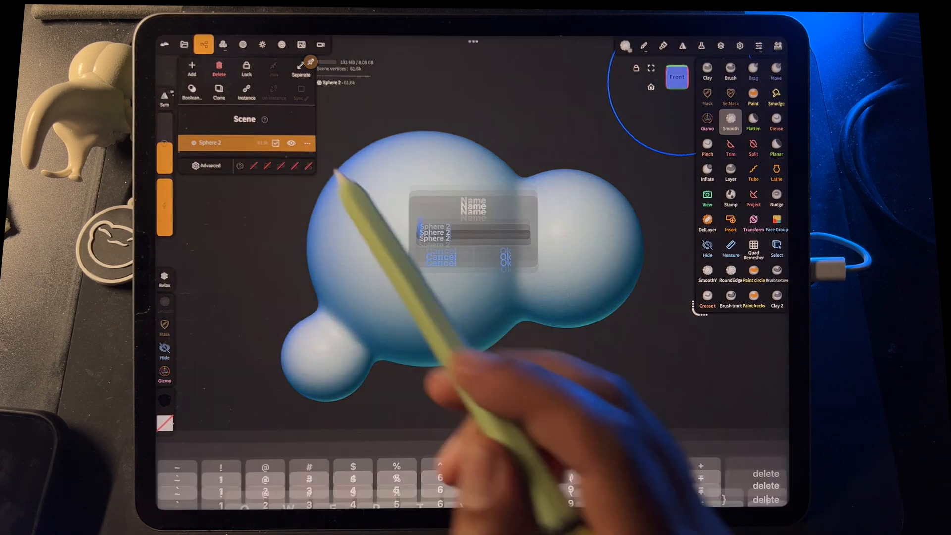
click(505, 259)
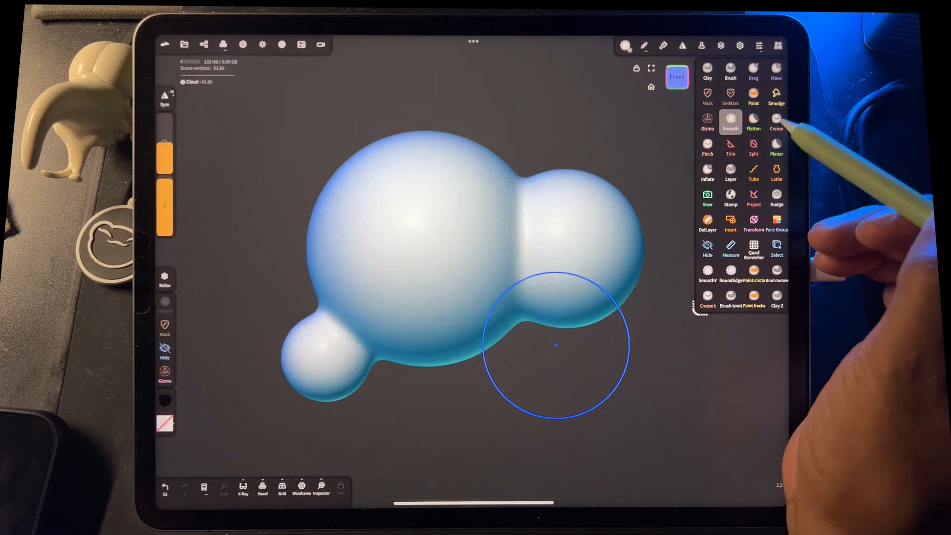
Step: Carve a spiral with the Crease brush on the big lump and raise voxel Resolution to 416.2
click(777, 121)
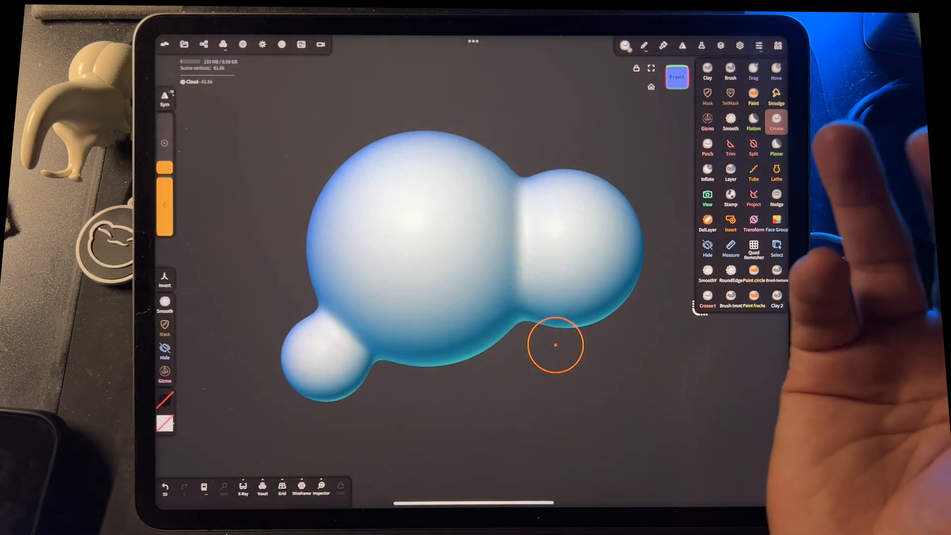
drag(551, 345, 480, 295)
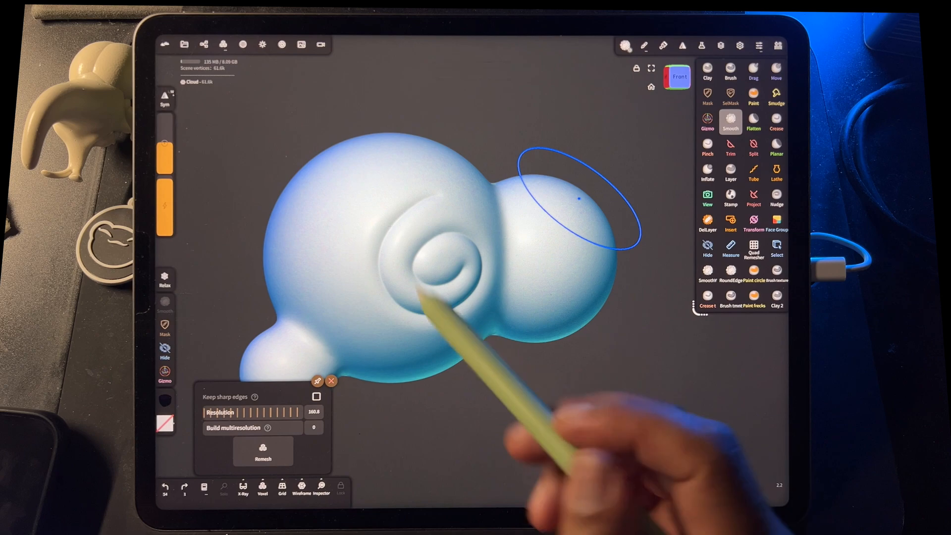
drag(243, 412, 314, 412)
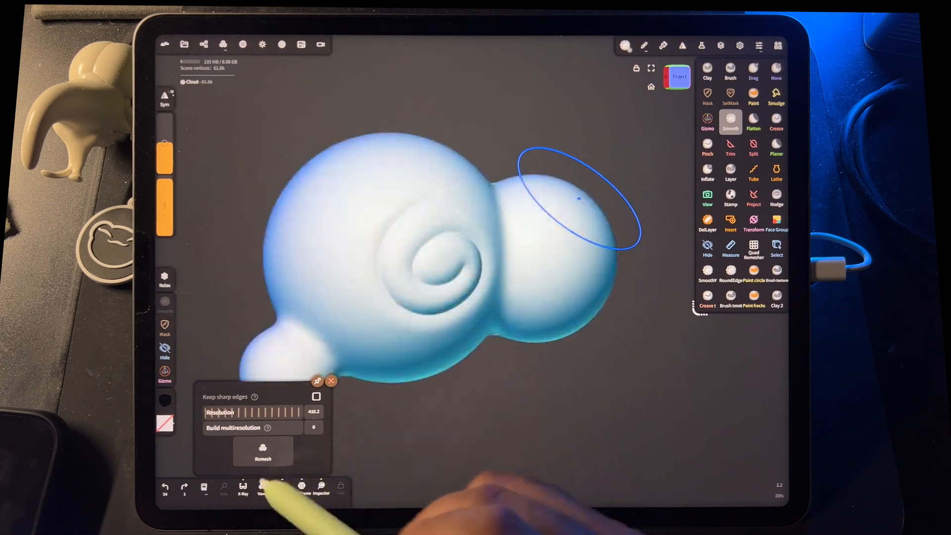
Step: Remesh the swirled Cloud at Resolution 416.2, keeping the spiral intact
click(261, 453)
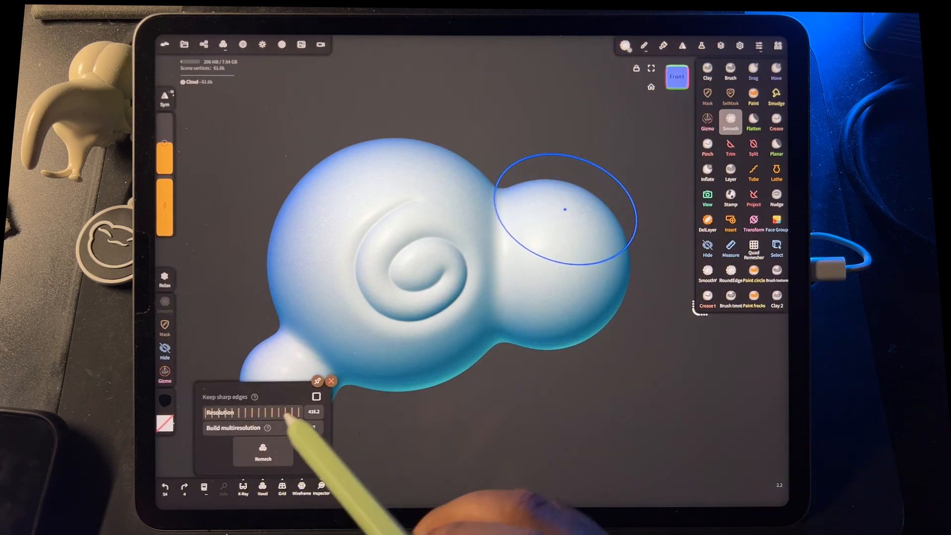
Step: Lower the voxel Resolution slider to about 152
drag(285, 412, 225, 410)
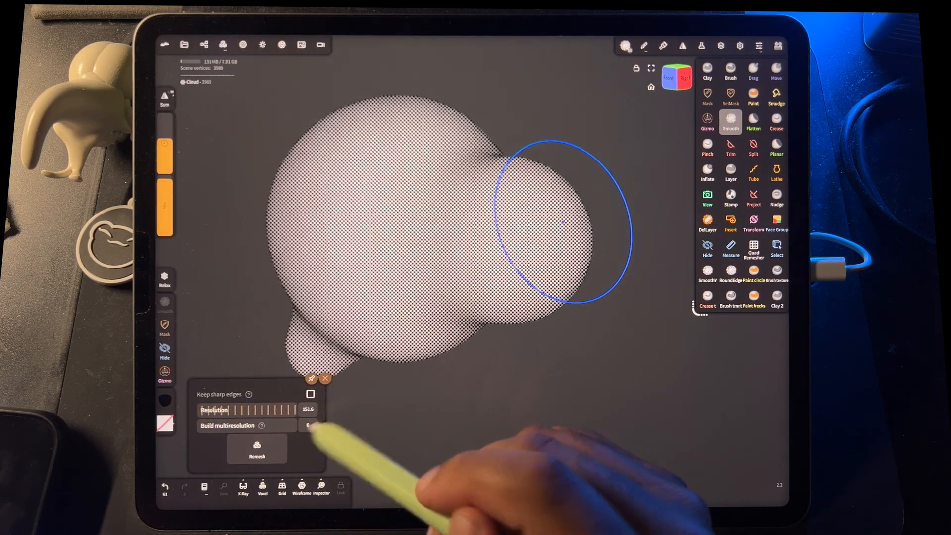
Step: Remesh the Cloud at the higher resolution, restoring the spiral on a ~643k-vertex mesh
click(257, 450)
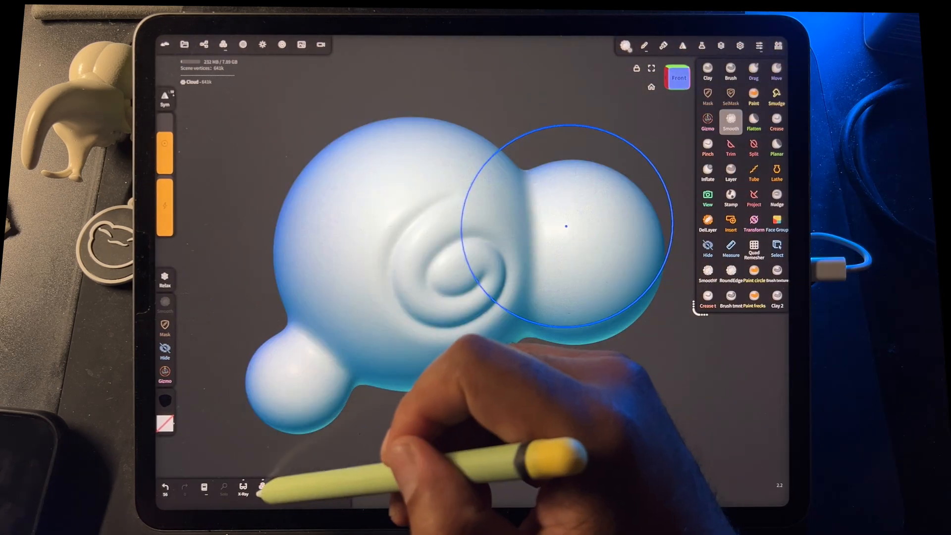
Step: Voxel-remesh the Cloud at Resolution about 164.7, giving ~62.6k vertices with the spiral kept
click(260, 490)
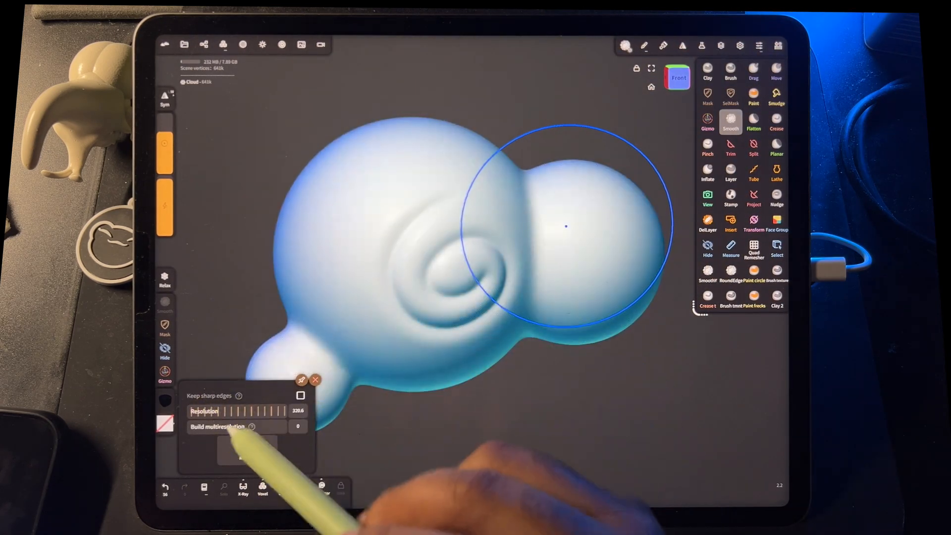
drag(297, 411, 254, 411)
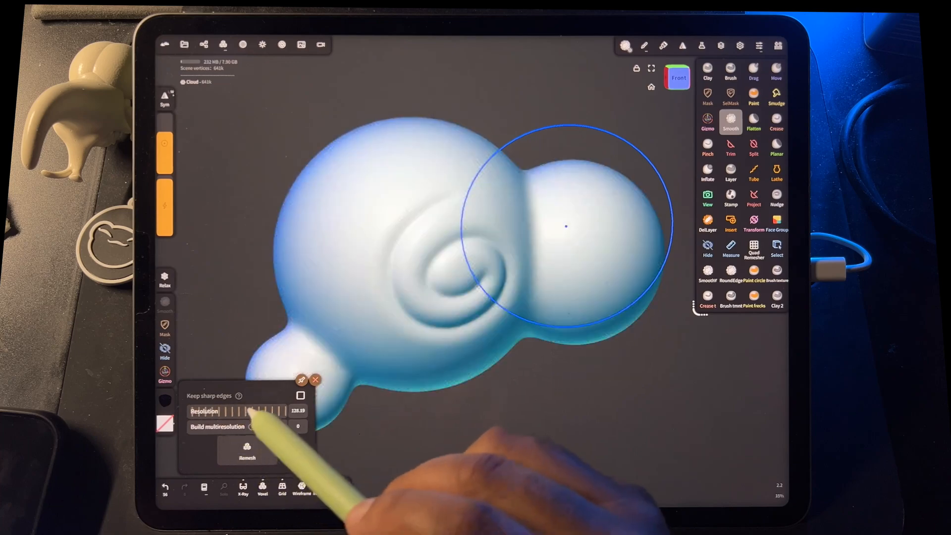
drag(249, 410, 255, 418)
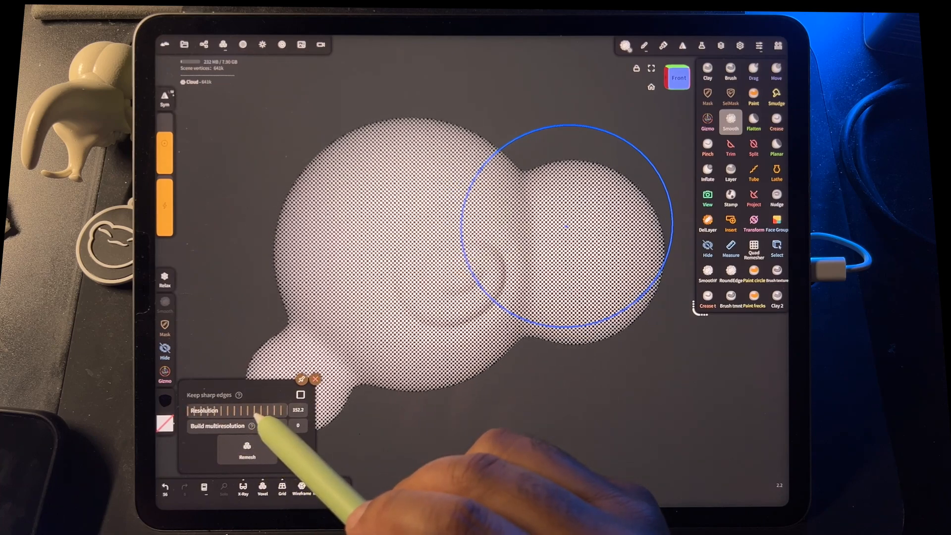
click(246, 452)
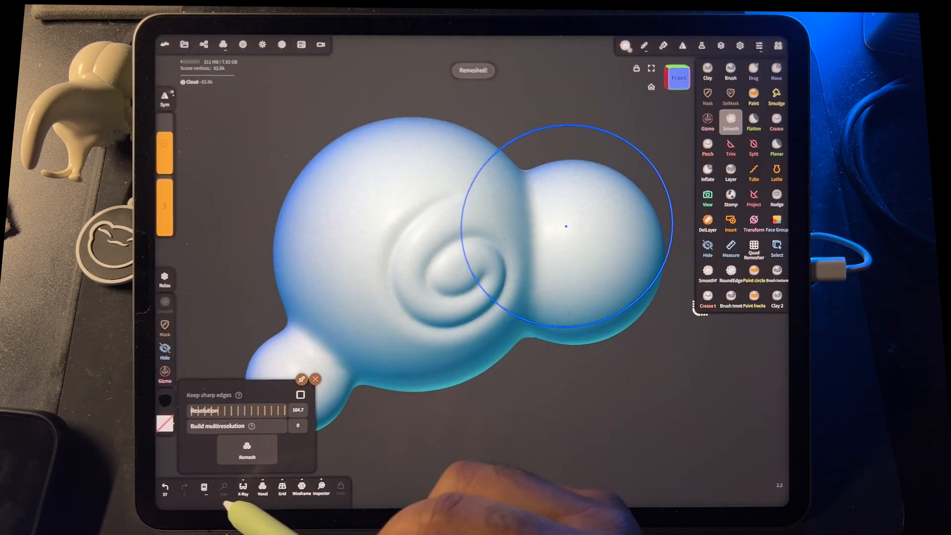